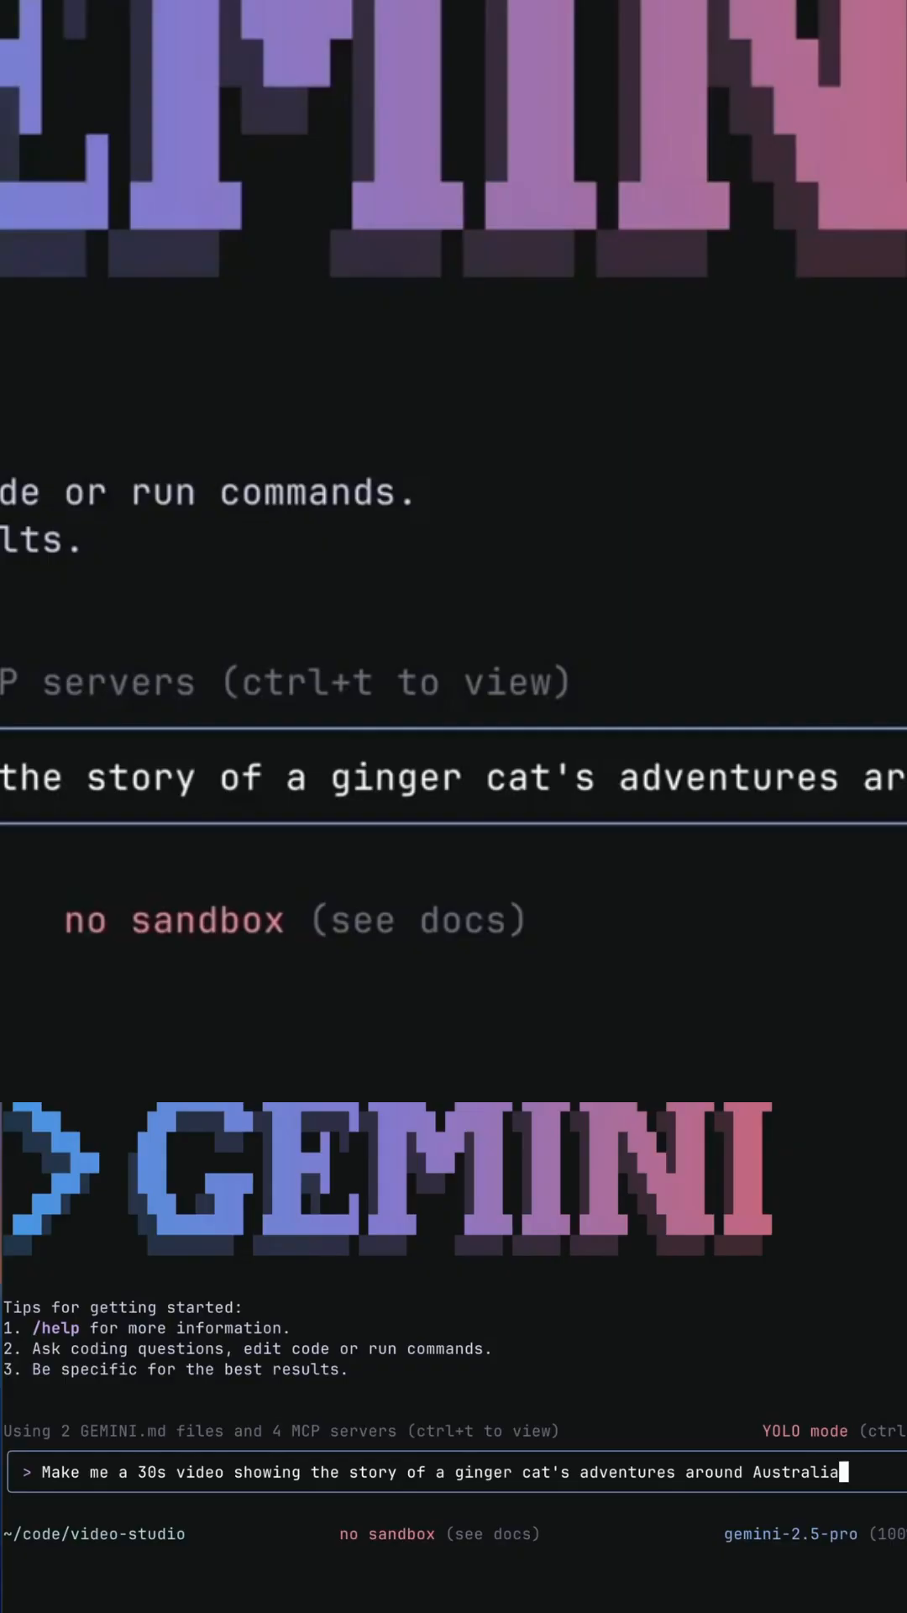
# Step: Submit the prompt asking for a 30-second ginger cat adventure video around Australia
pyautogui.press('Return')
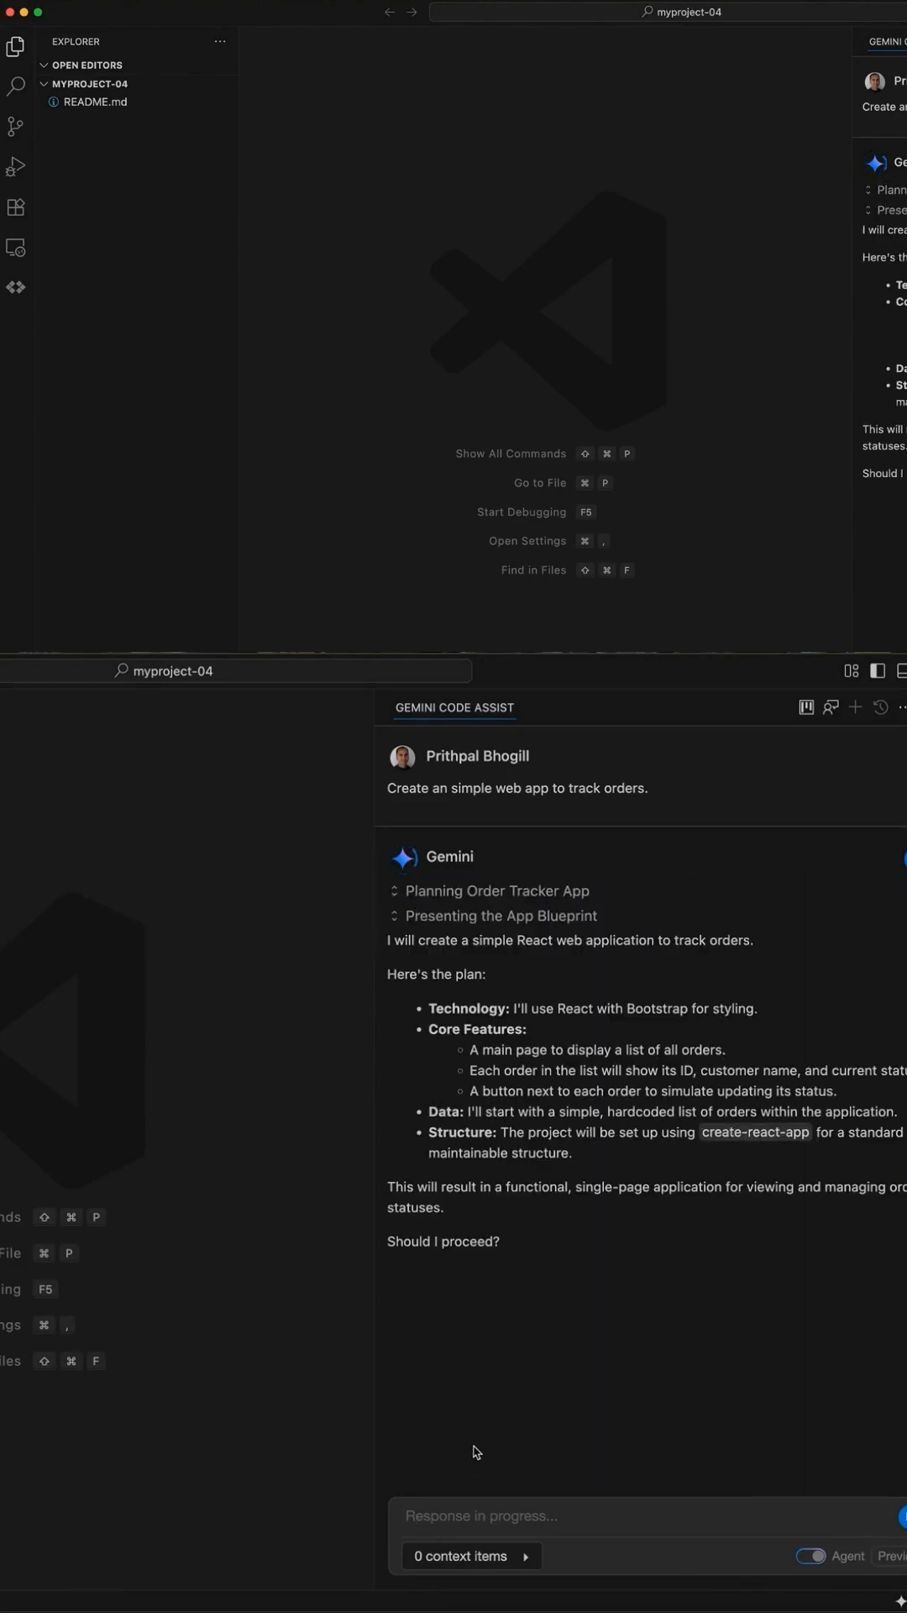
# Step: Answer Y to proceed and approve the create-react-app shell command for order-tracker
pyautogui.write('Y')
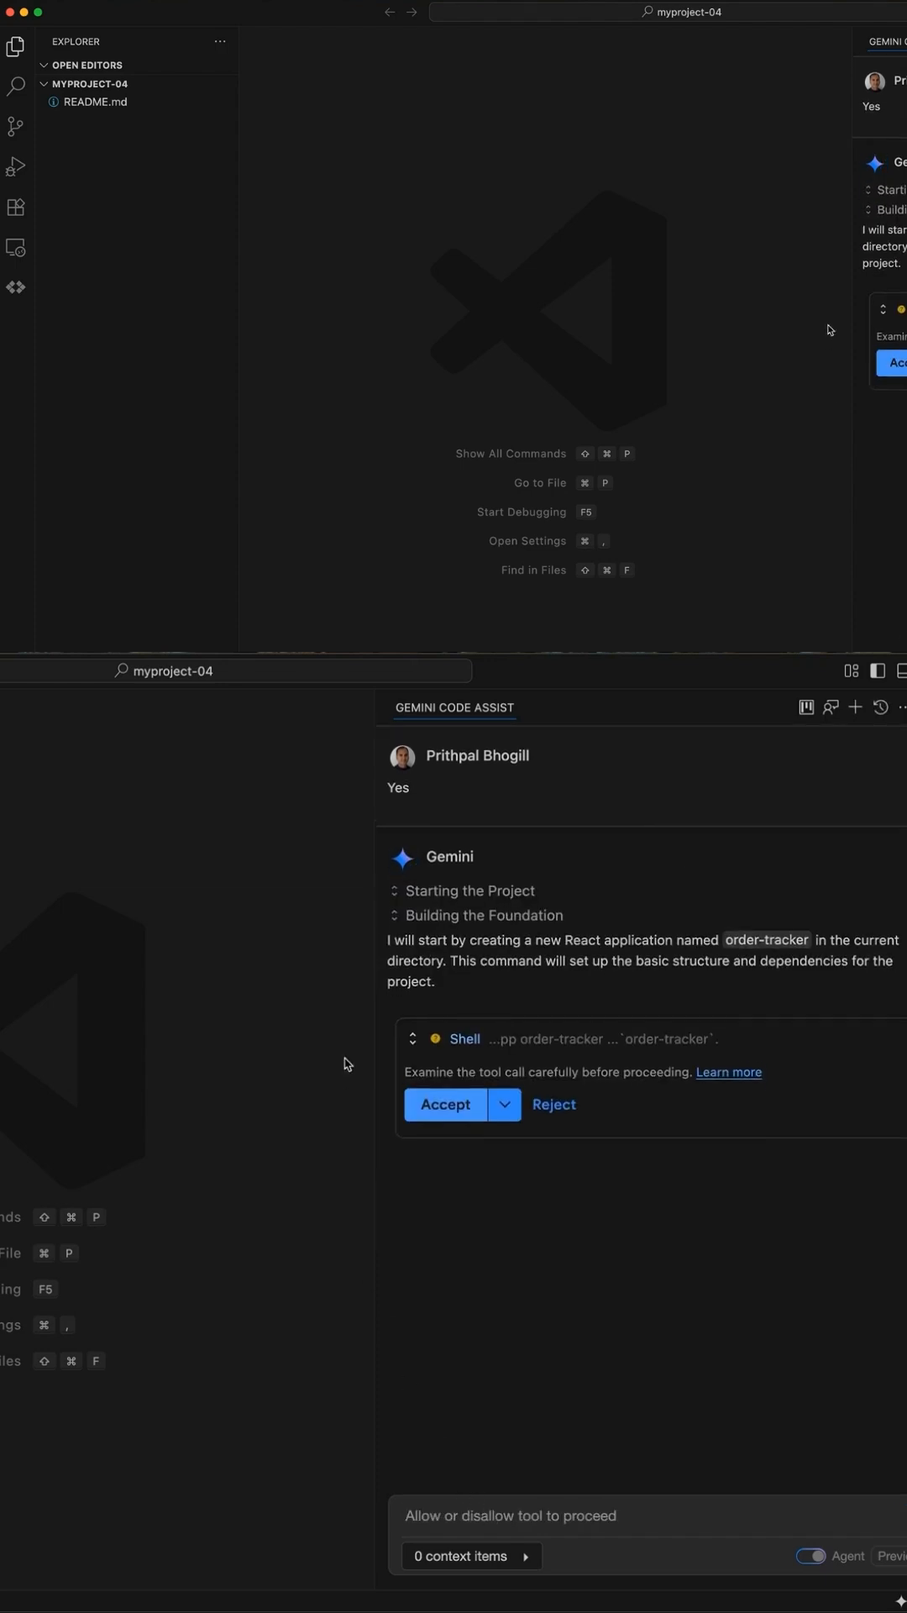
pyautogui.click(443, 1104)
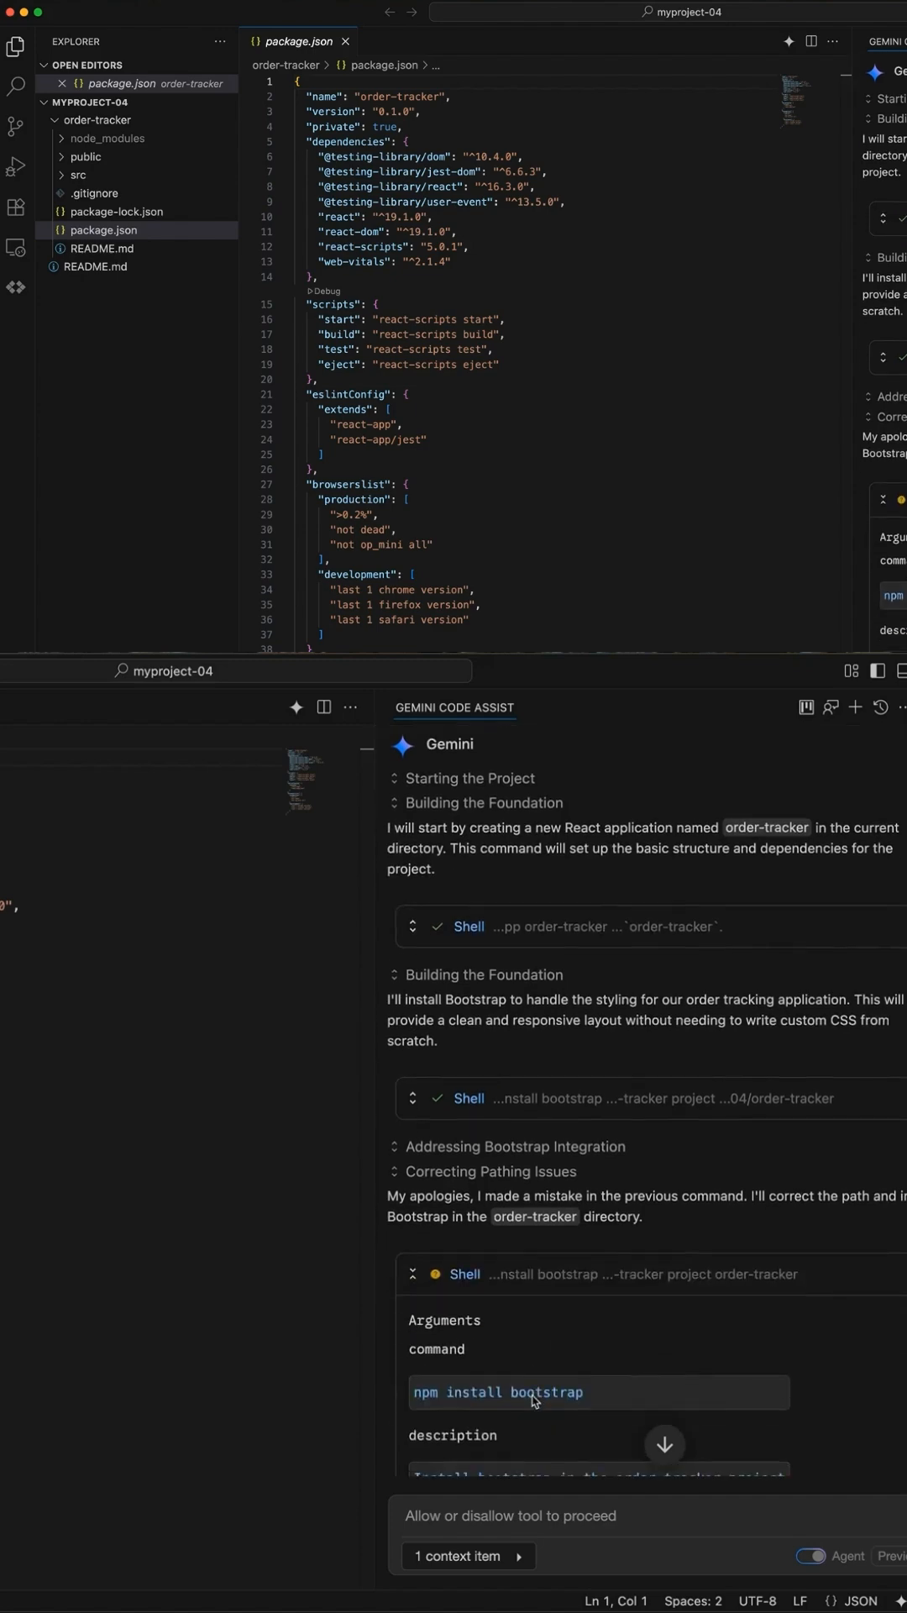
# Step: Approve npm install bootstrap with 'Allow Shell in this chat'
pyautogui.scroll(-3)
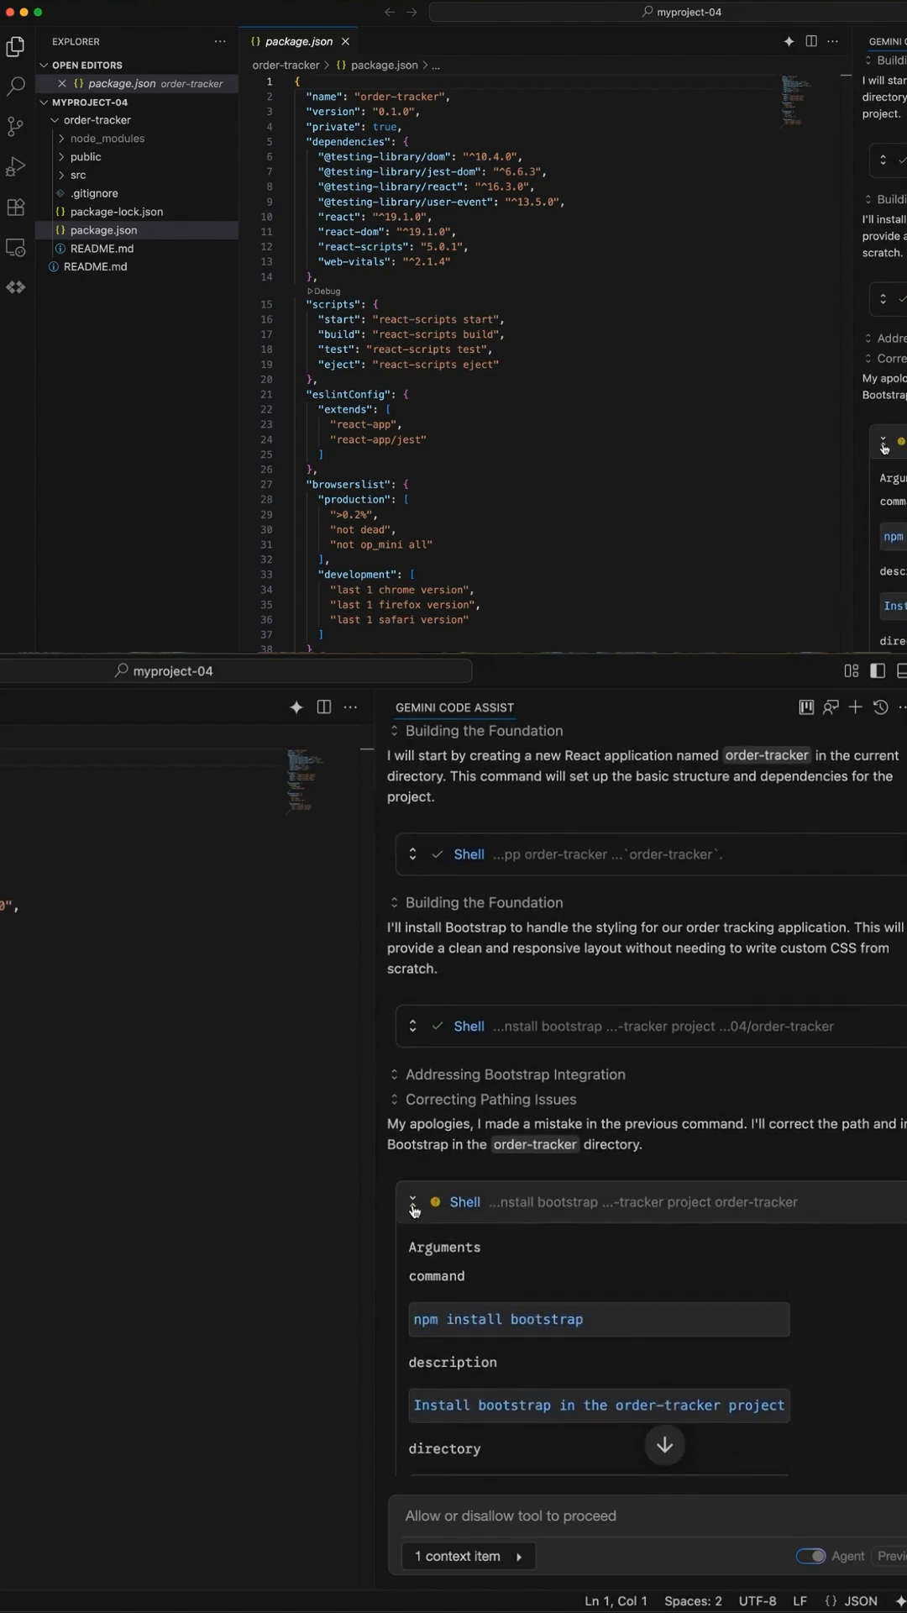
pyautogui.click(505, 1364)
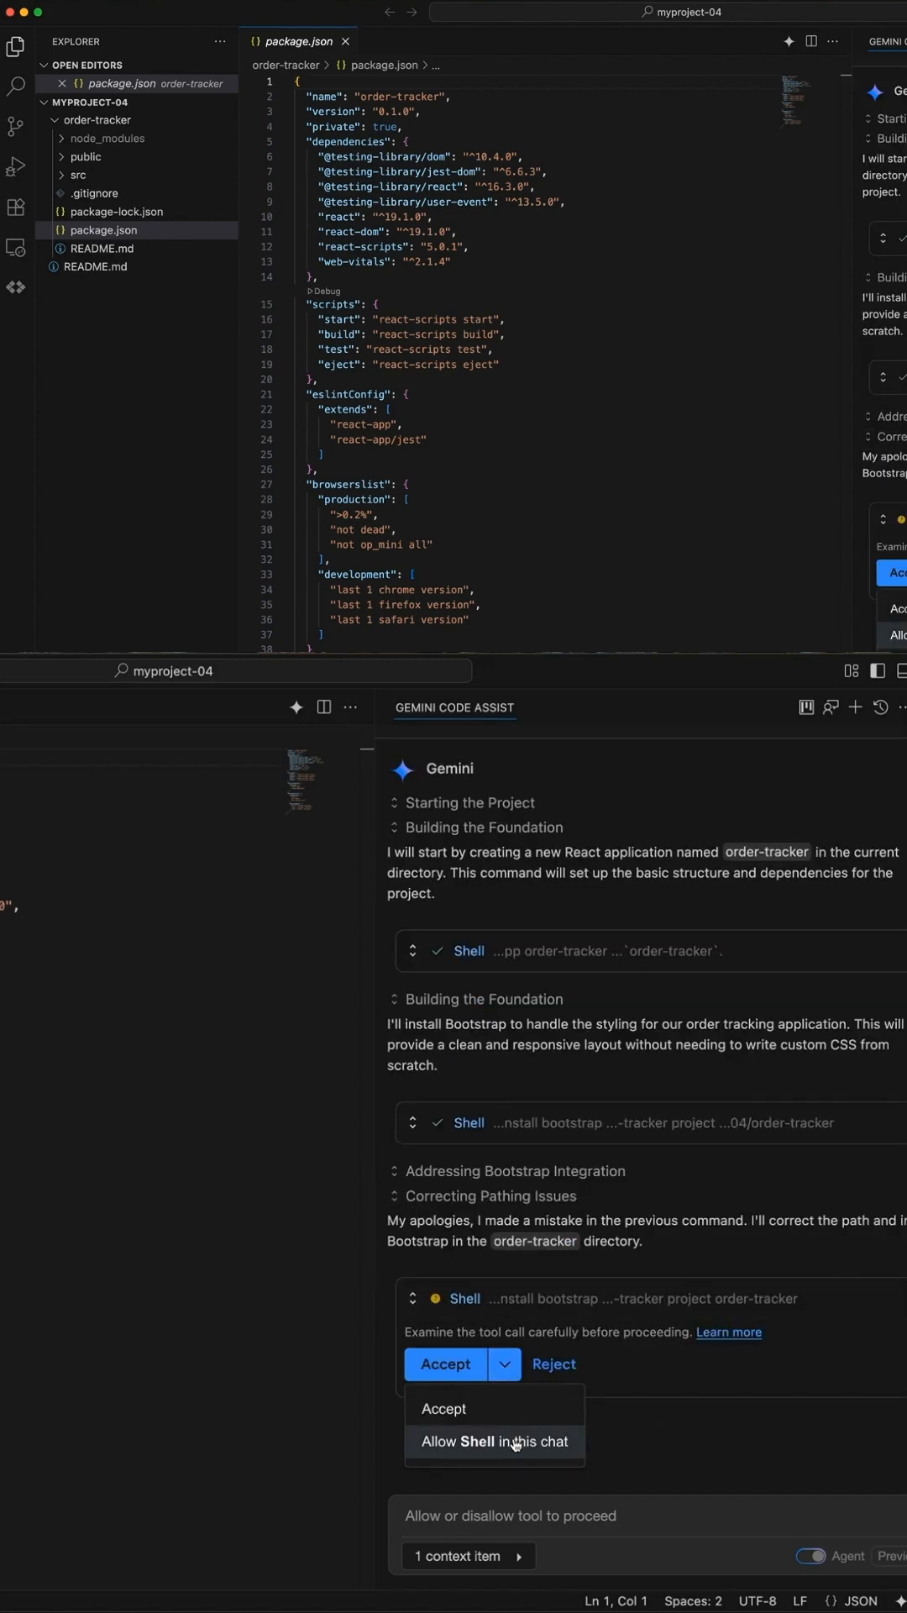
pyautogui.click(494, 1442)
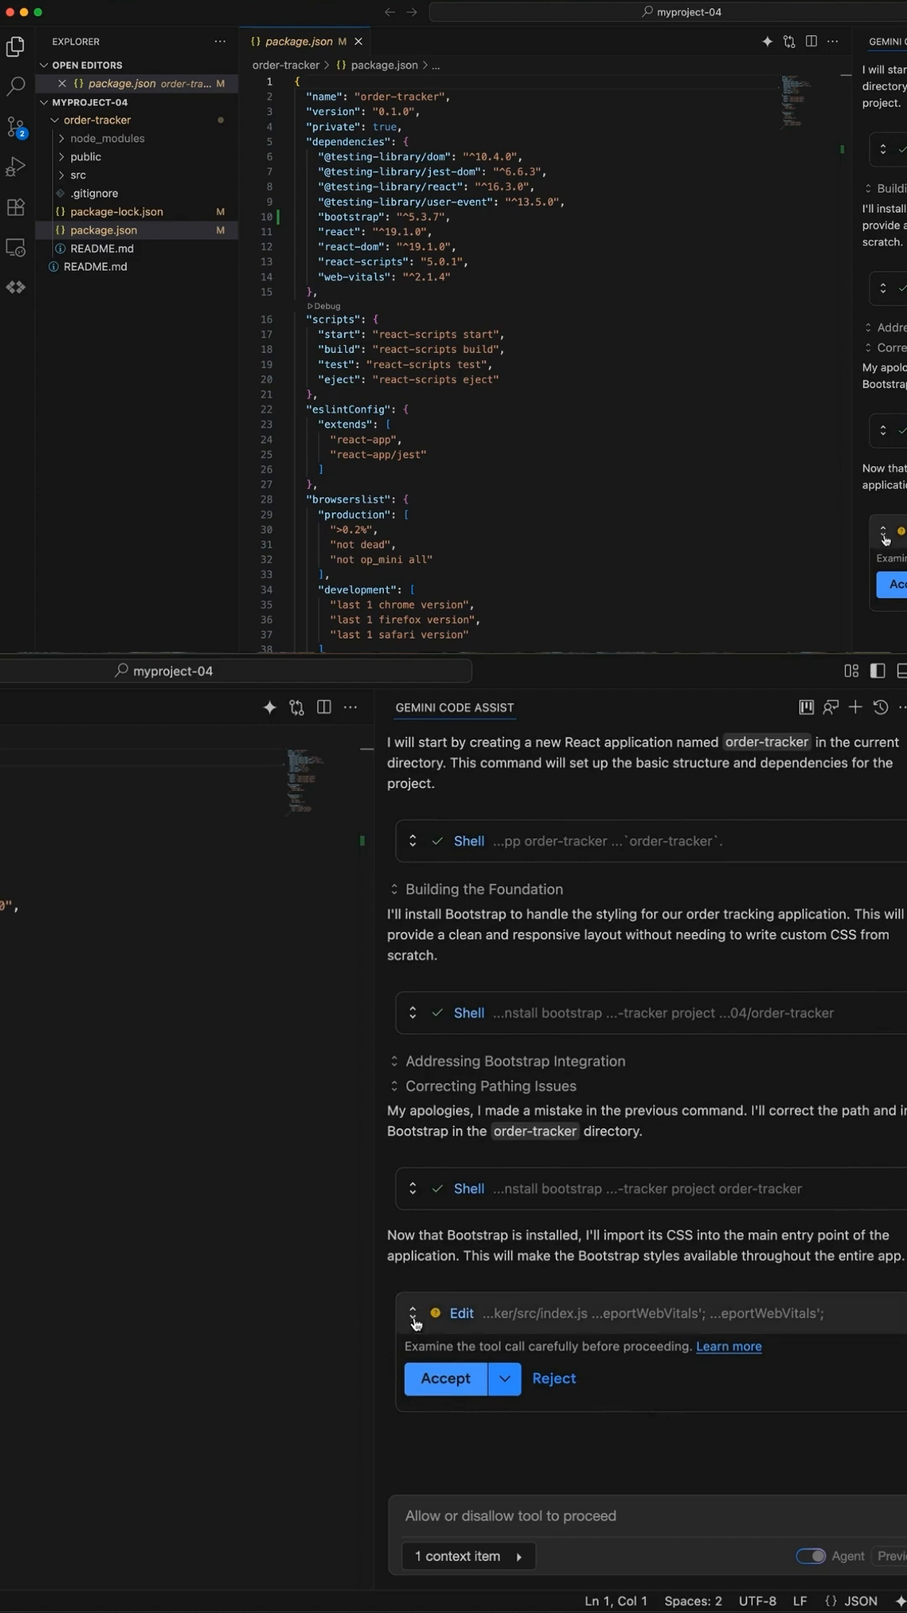
# Step: Approve Gemini's edits importing Bootstrap CSS into index.js and writing App.js
pyautogui.click(413, 1320)
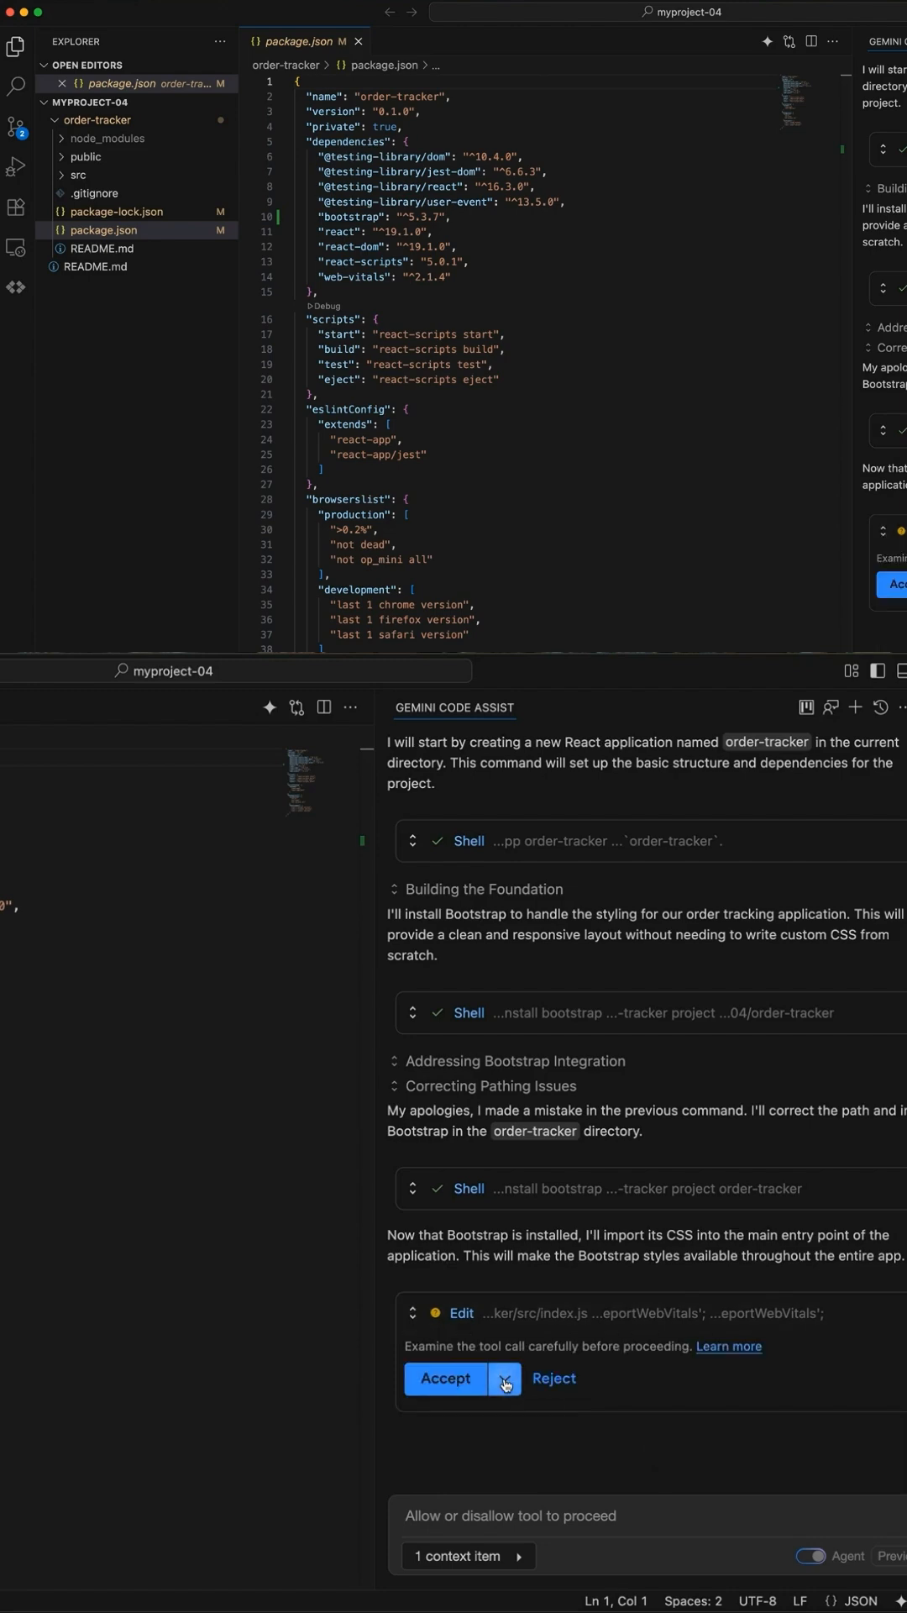
pyautogui.click(446, 1377)
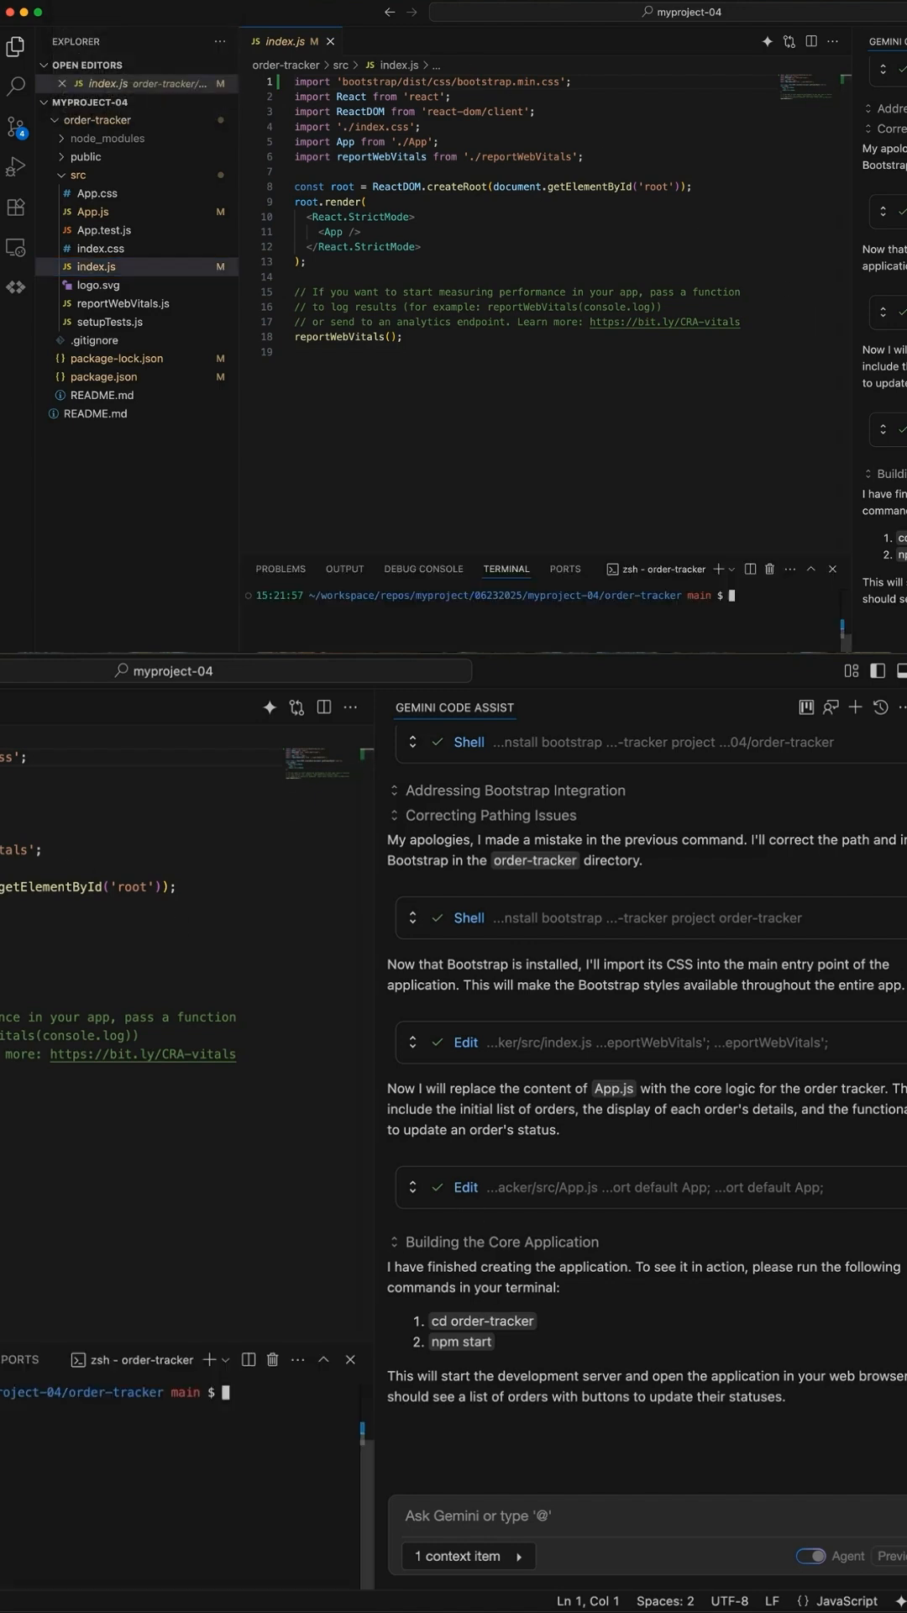
# Step: Run npm start in the order-tracker folder, which reports port 3000 in use
pyautogui.write('npm start')
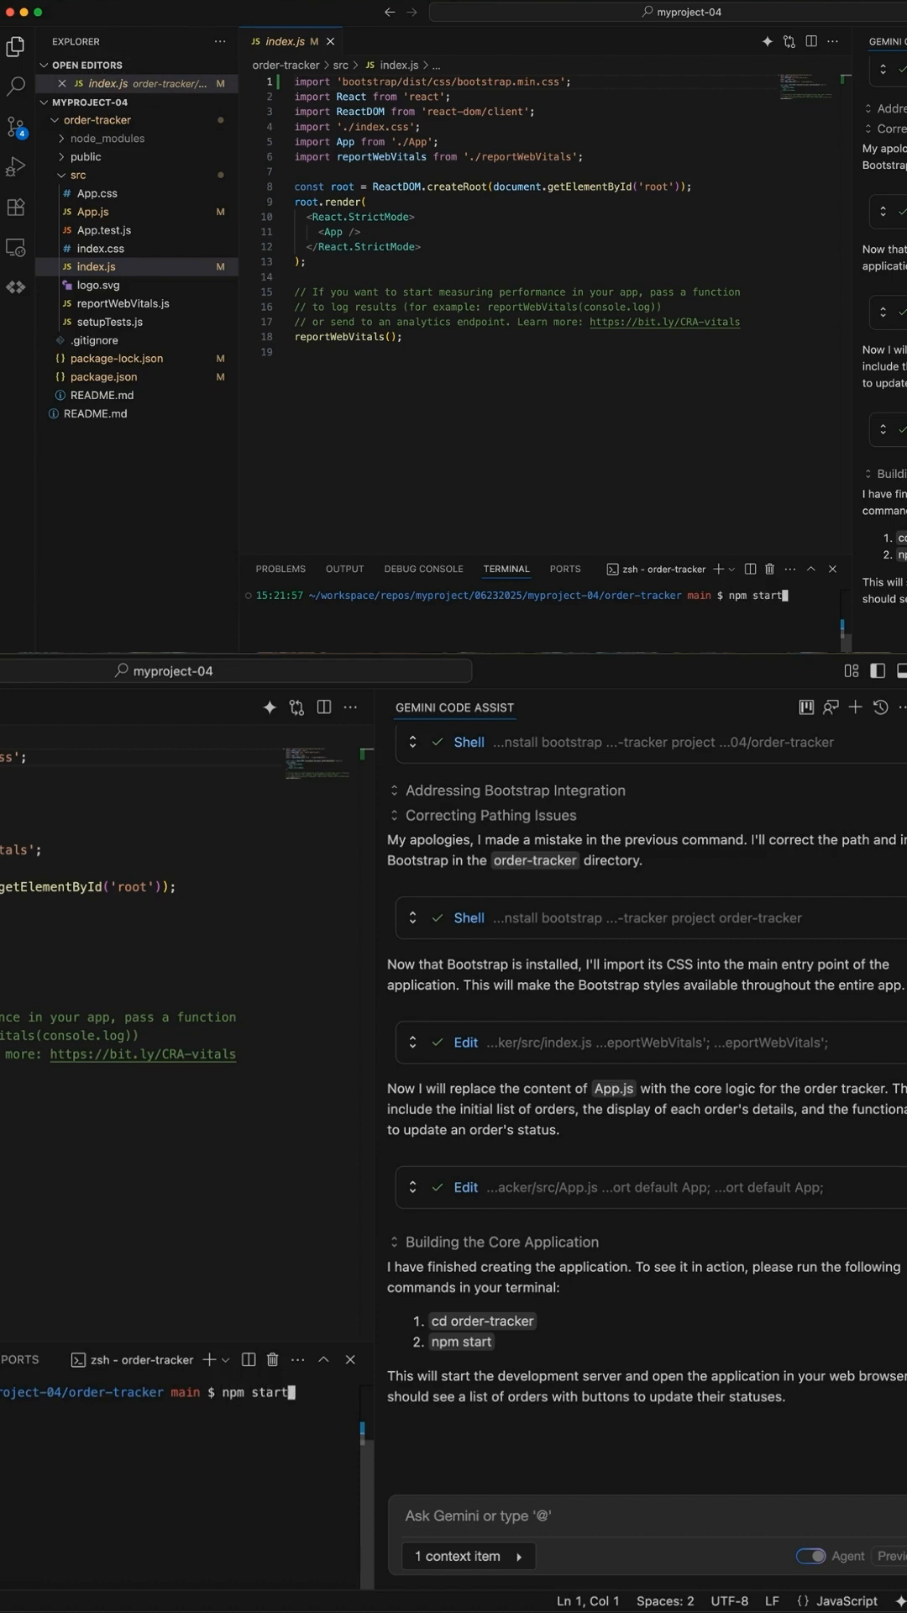
pyautogui.press('Return')
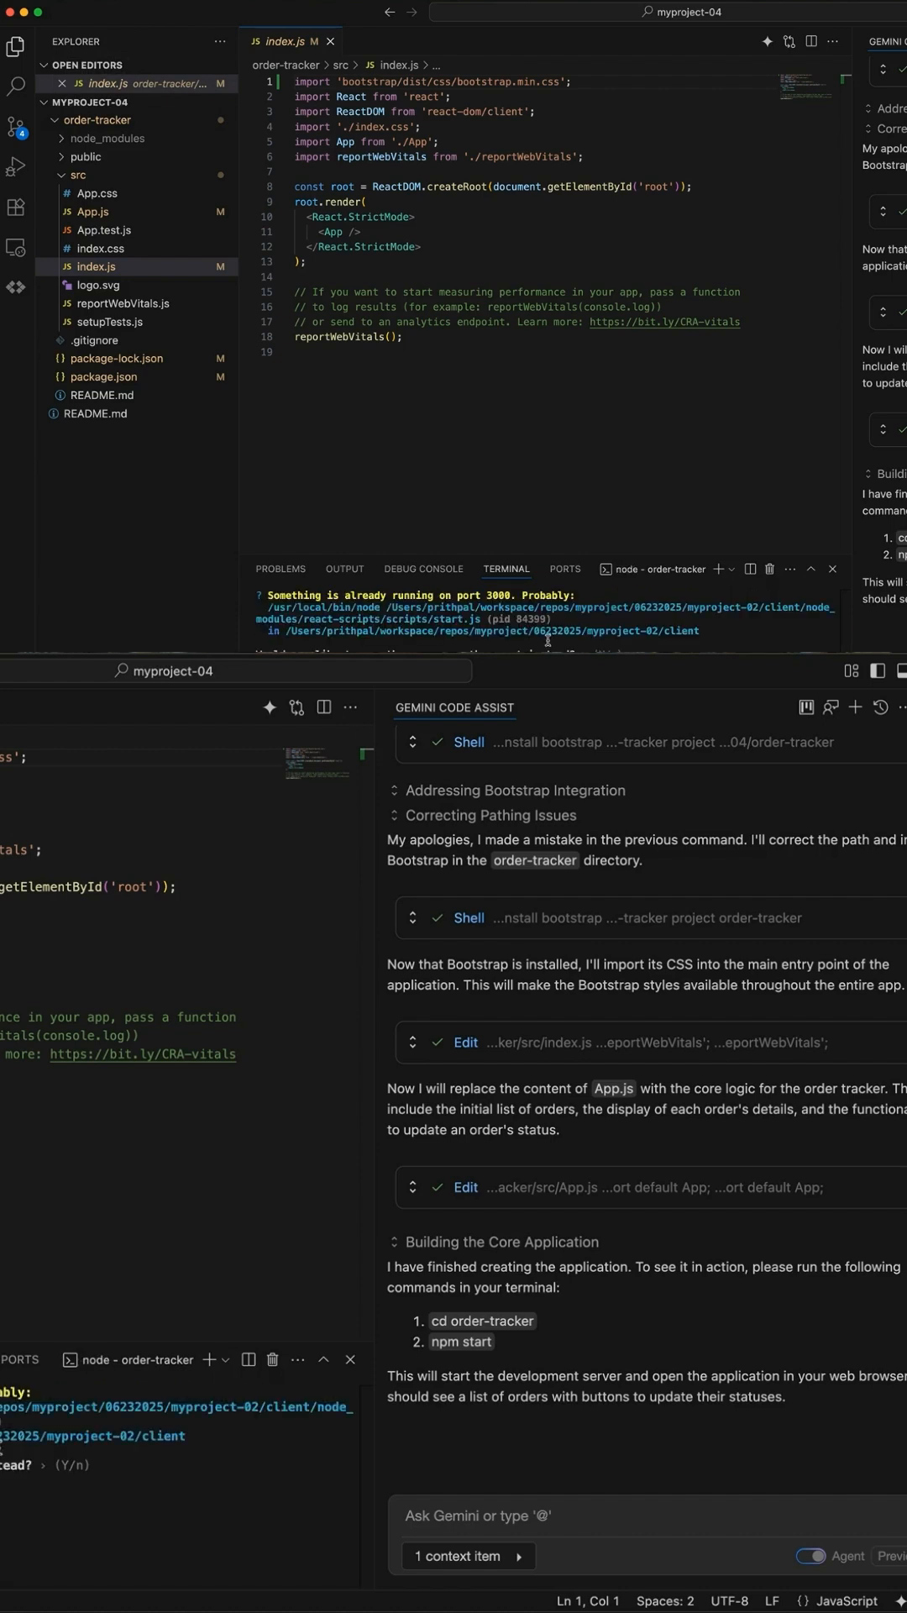